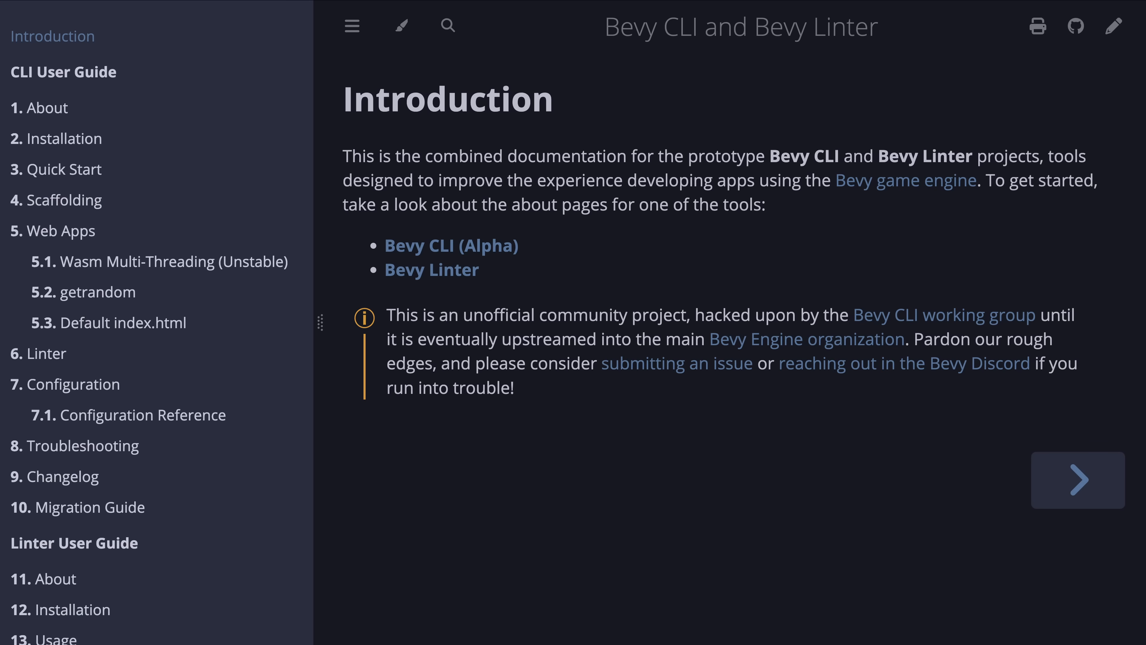
Toggle the Avian physics diagnostics overlay to show per-step timings over the sphere and box-stack scene
left_click(62, 230)
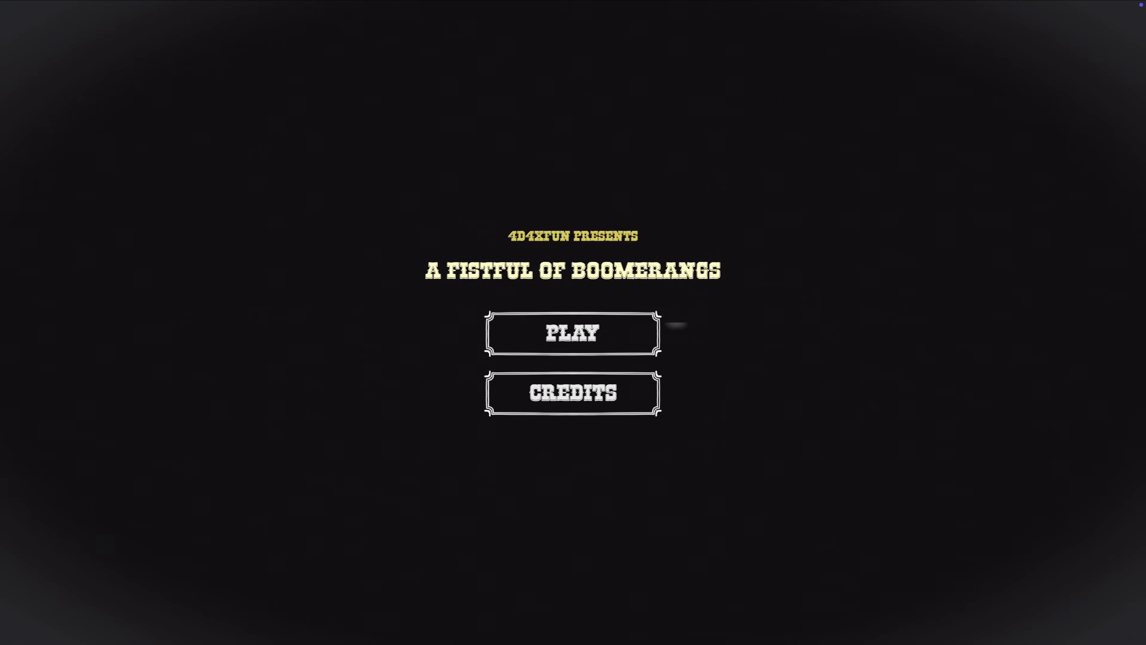
mouse_move(592, 338)
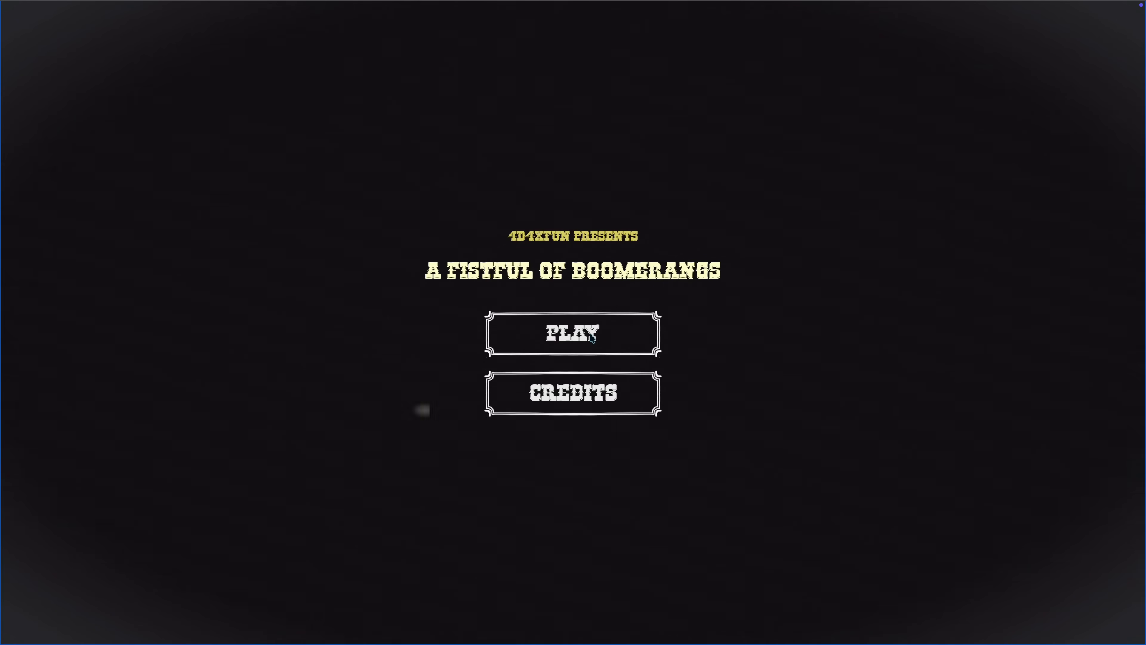
left_click(572, 332)
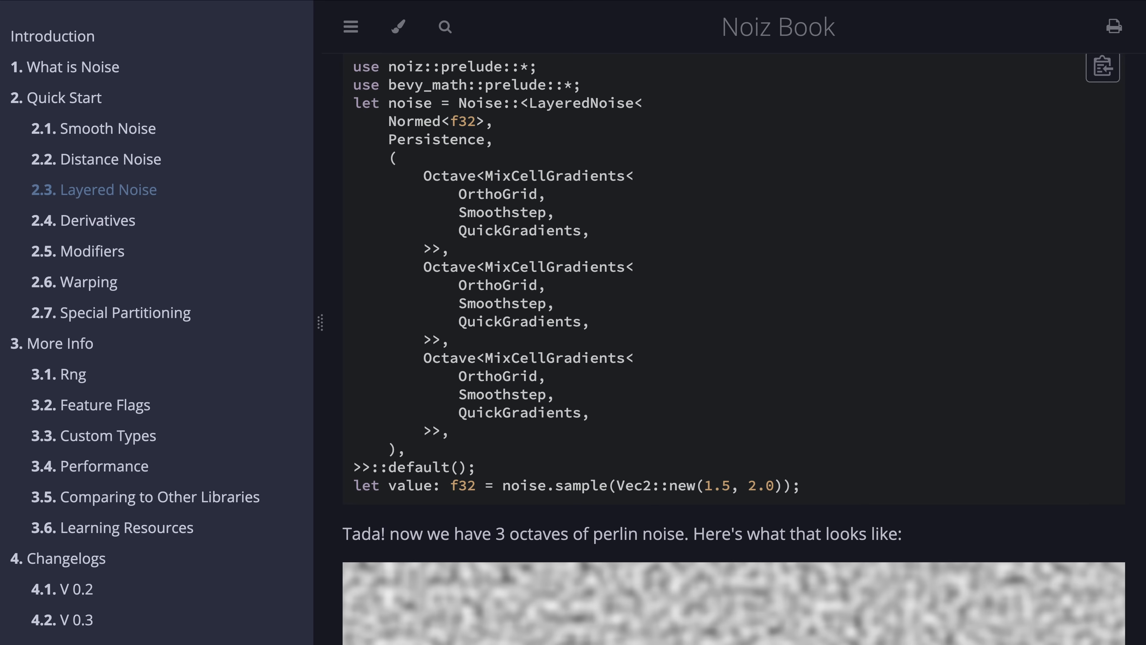
left_click(83, 221)
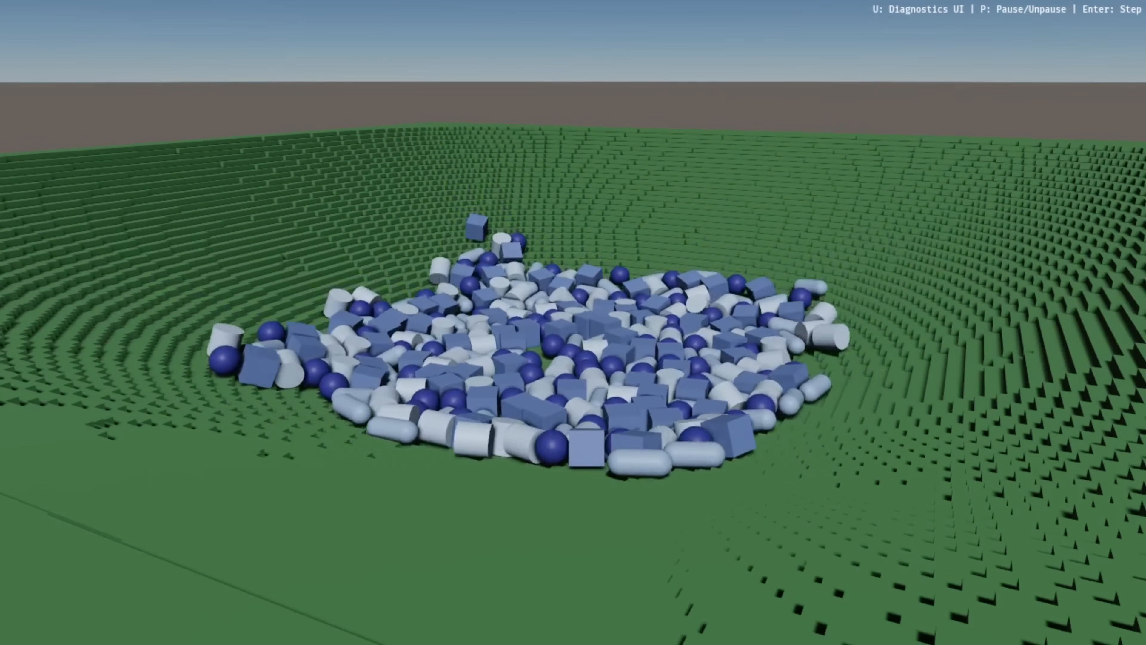
key("u")
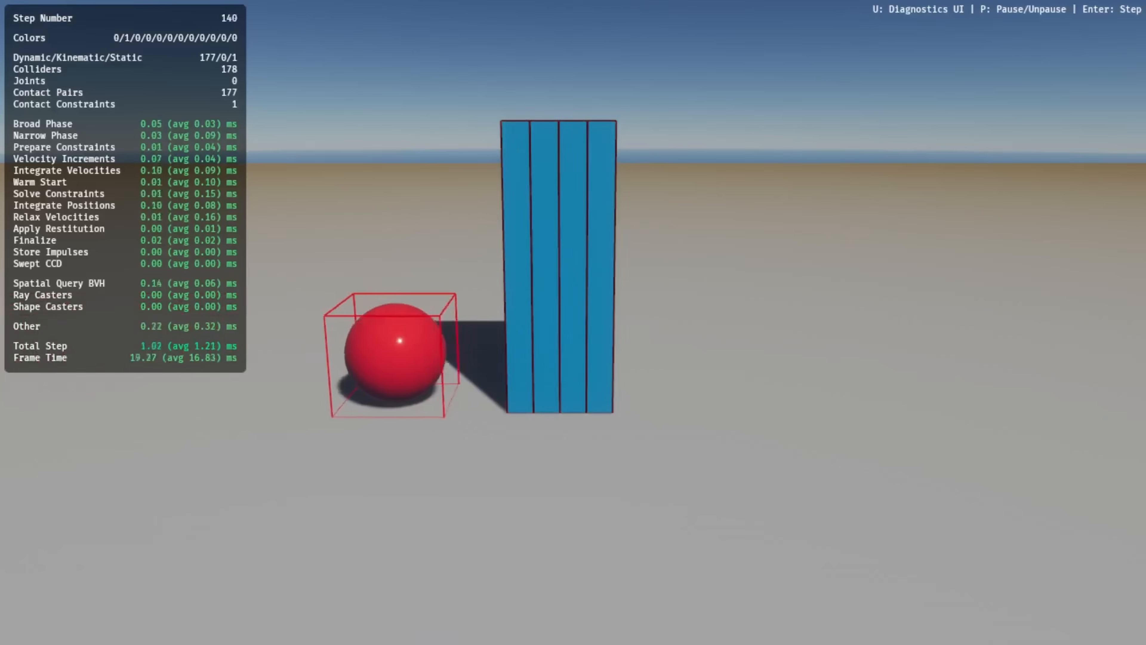